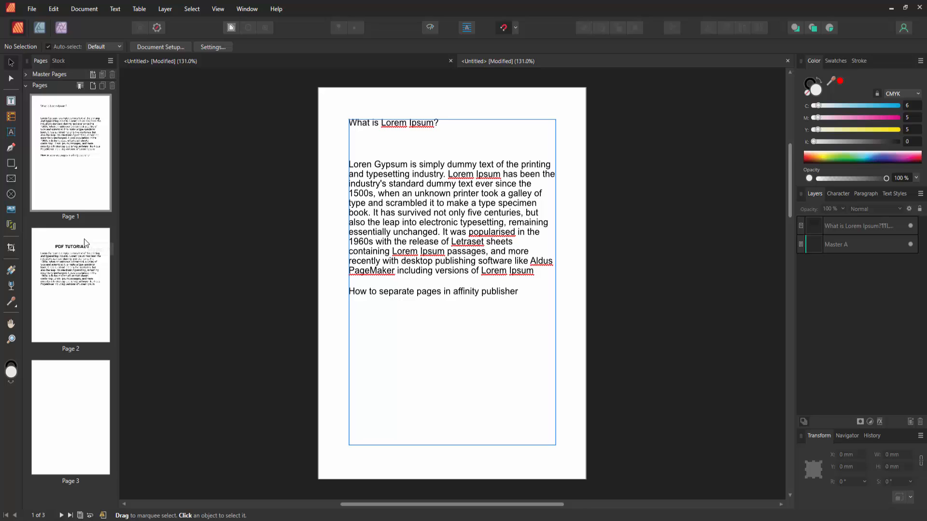
# - Bring up the context menu for the Page 1 thumbnail in the Pages panel
pyautogui.click(71, 286)
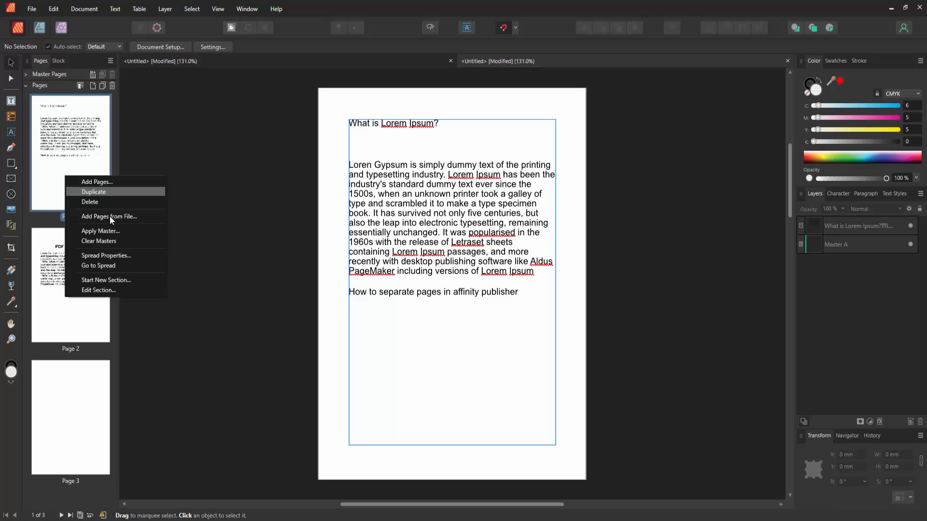
pyautogui.moveTo(113, 290)
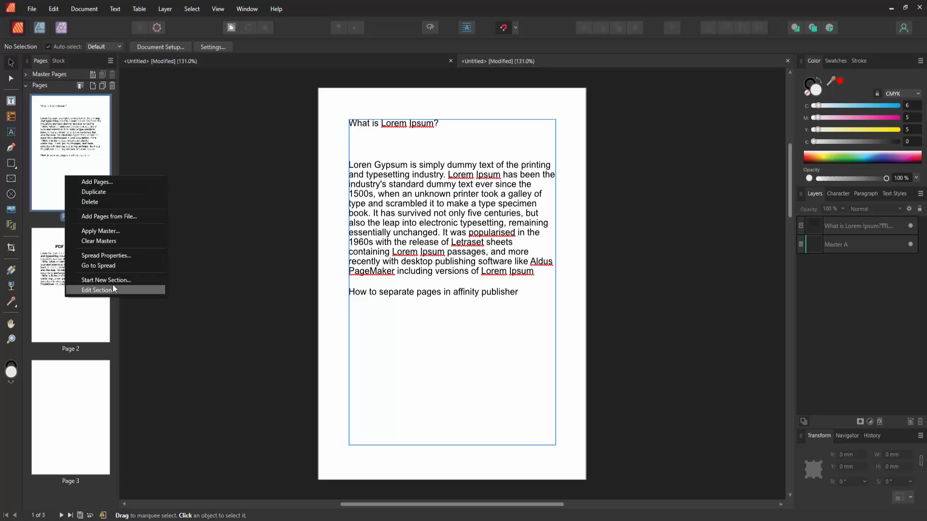
pyautogui.click(97, 289)
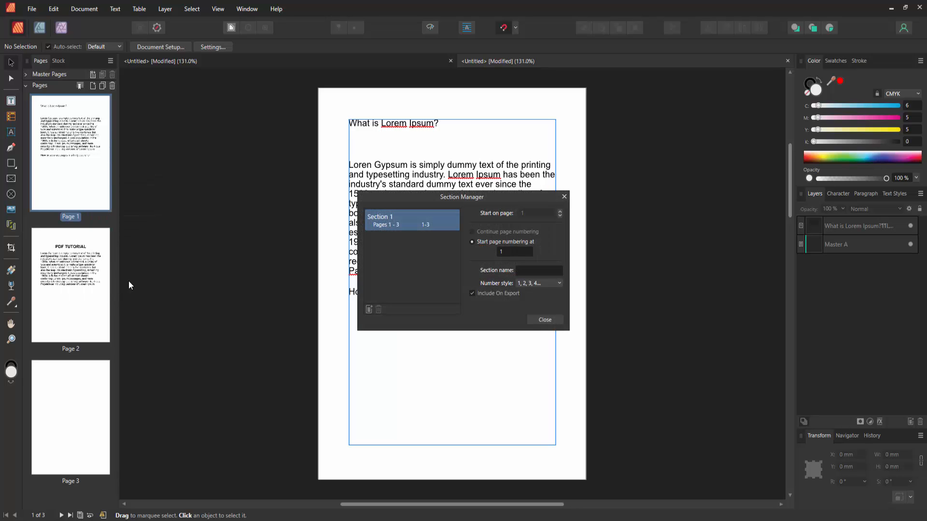
pyautogui.click(543, 320)
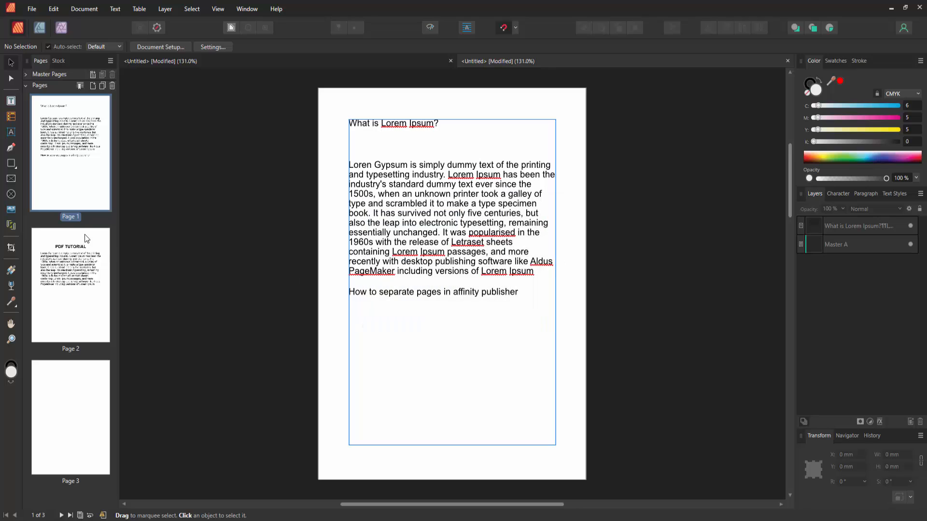
pyautogui.click(71, 417)
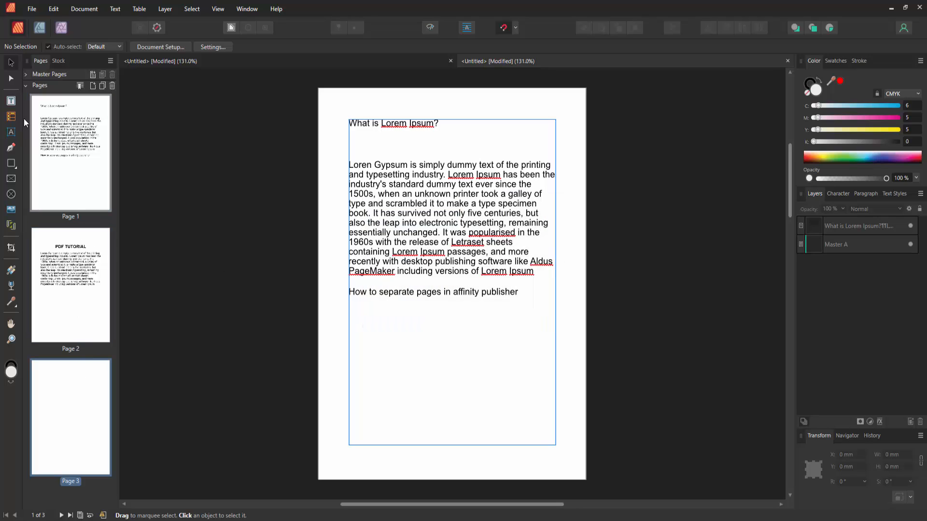
# - Print to Adobe PDF with 1.3 copies, saving the PDF to the Desktop
pyautogui.click(31, 8)
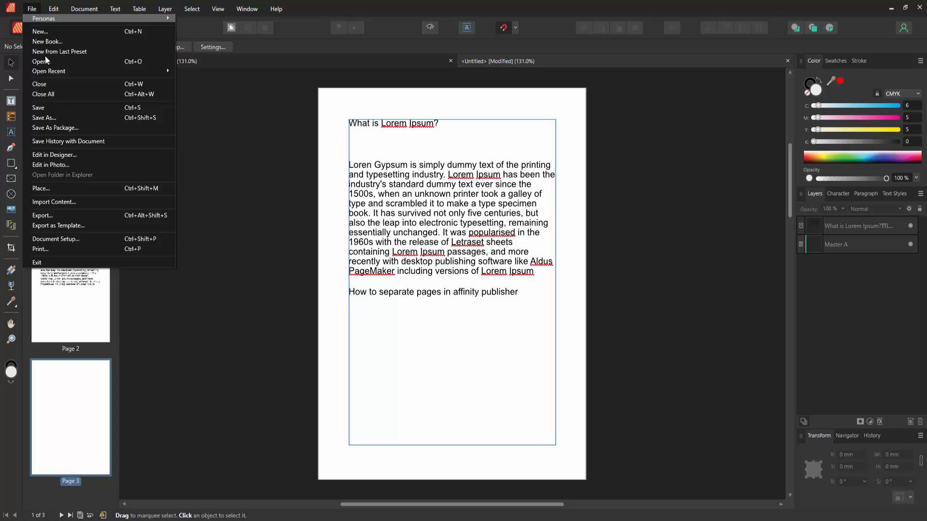
pyautogui.moveTo(60, 190)
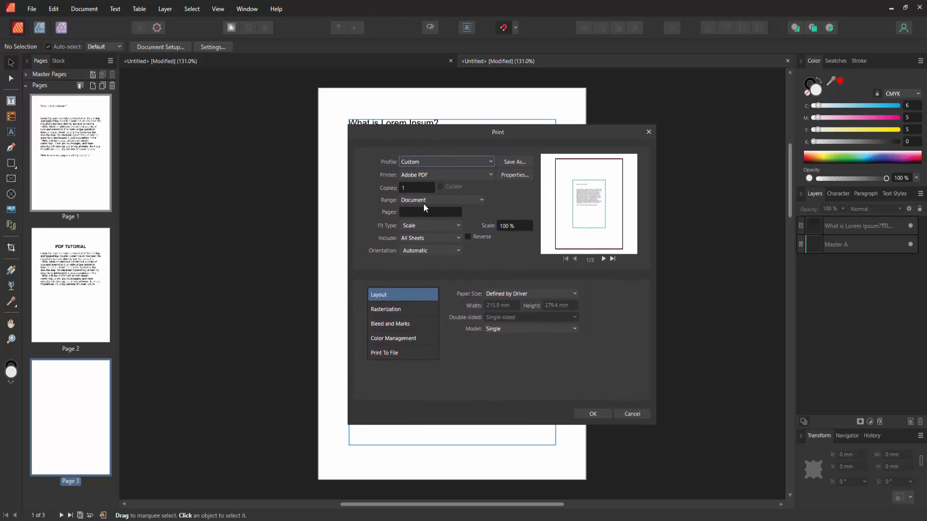
pyautogui.moveTo(431, 237)
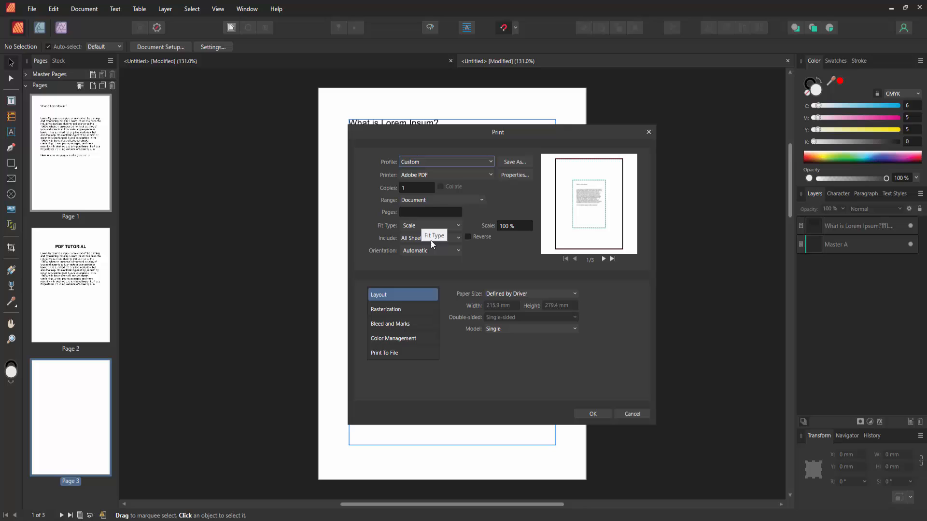
pyautogui.click(416, 187)
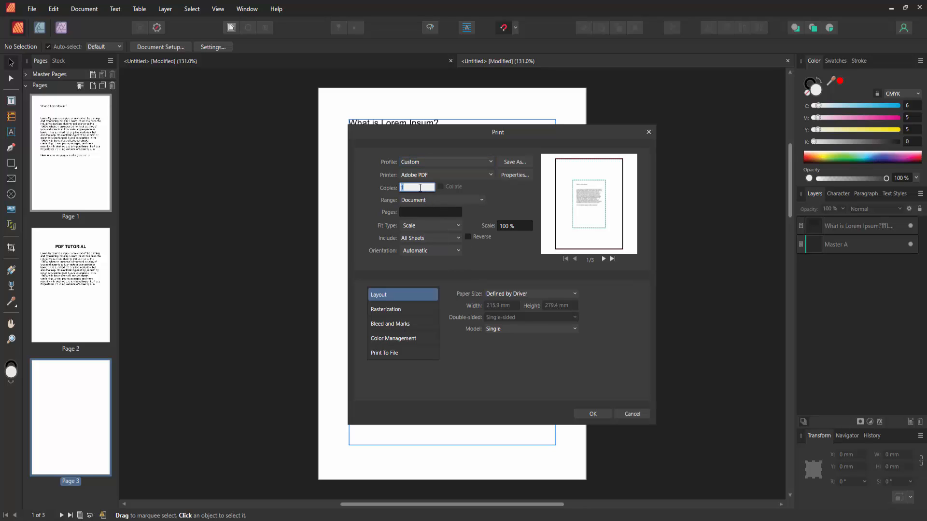
pyautogui.write('1.3')
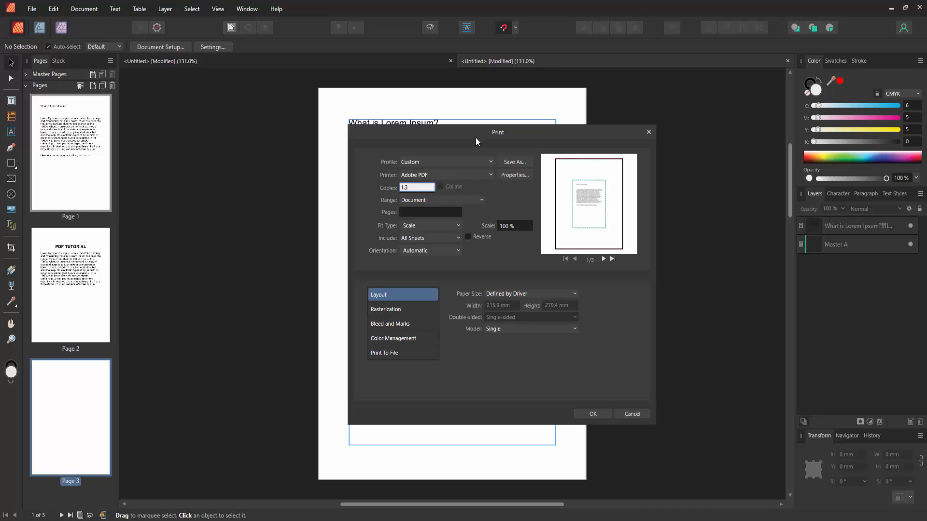
pyautogui.click(631, 413)
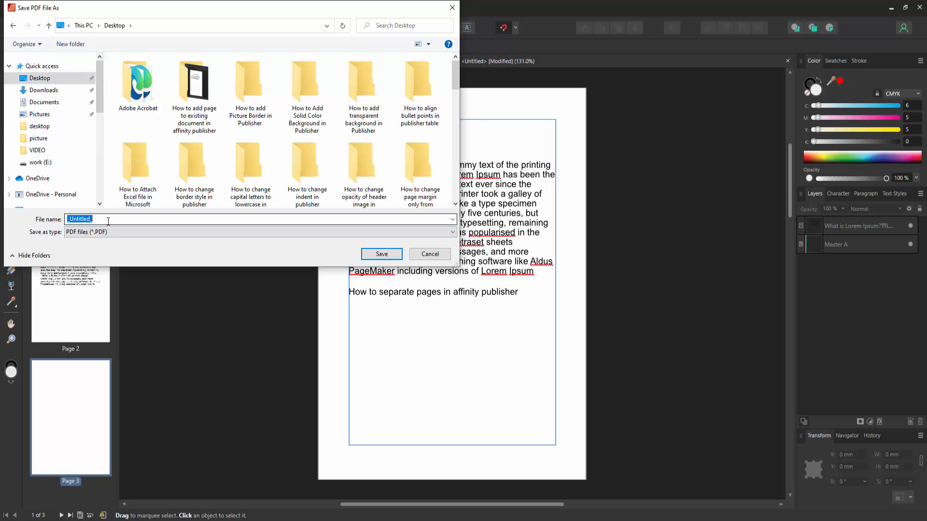
pyautogui.click(381, 253)
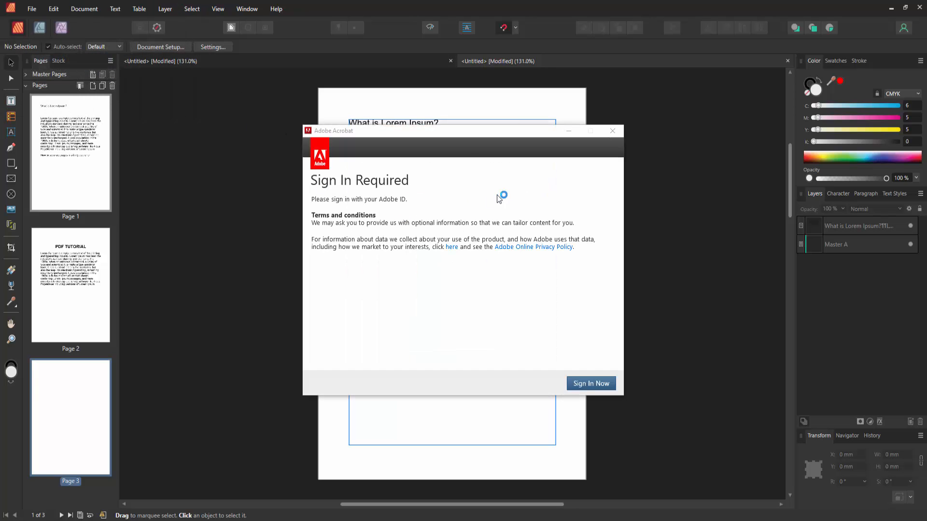
# - Dismiss Acrobat's sign-in window and confirm quitting, twice after it reopens
pyautogui.click(613, 130)
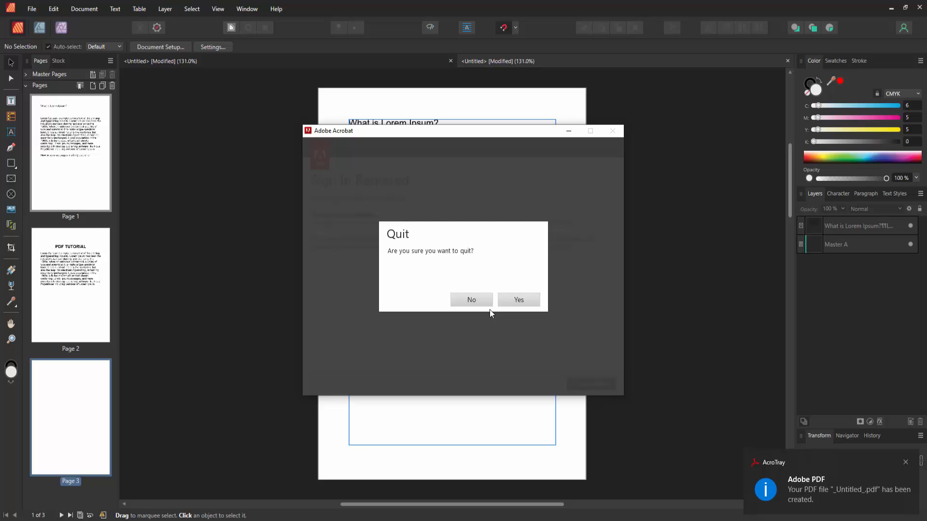
pyautogui.click(471, 300)
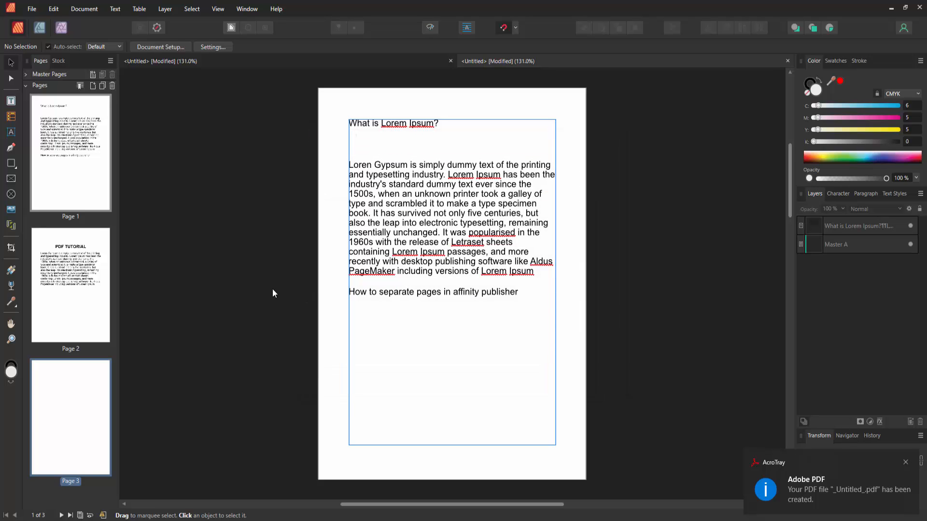
pyautogui.moveTo(721, 413)
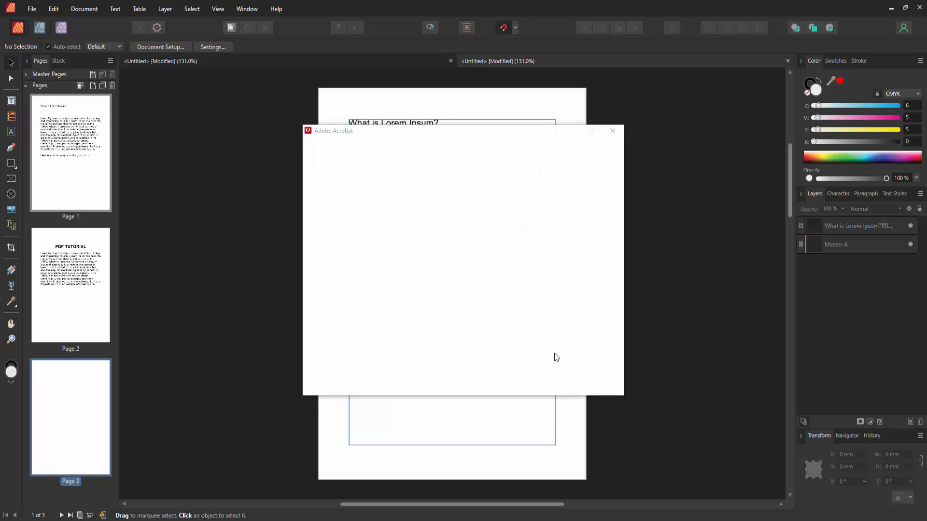
pyautogui.click(612, 130)
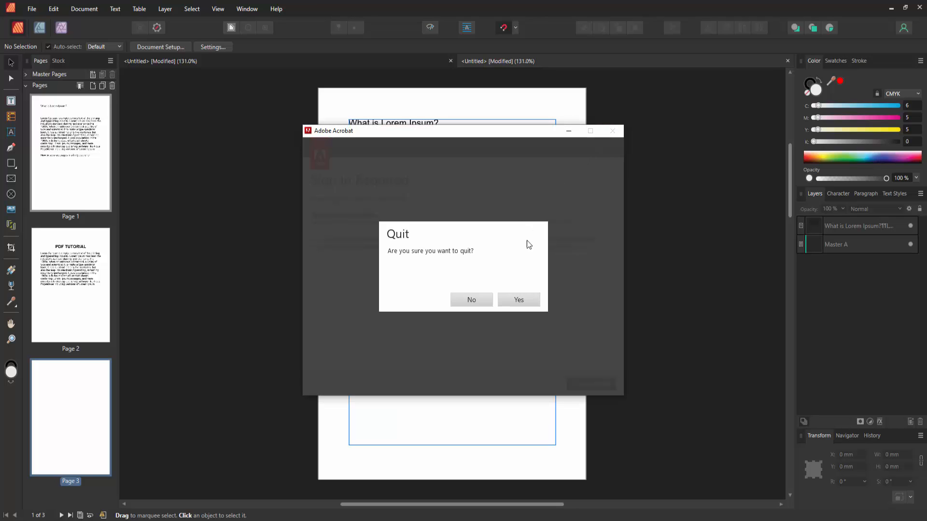
pyautogui.click(471, 300)
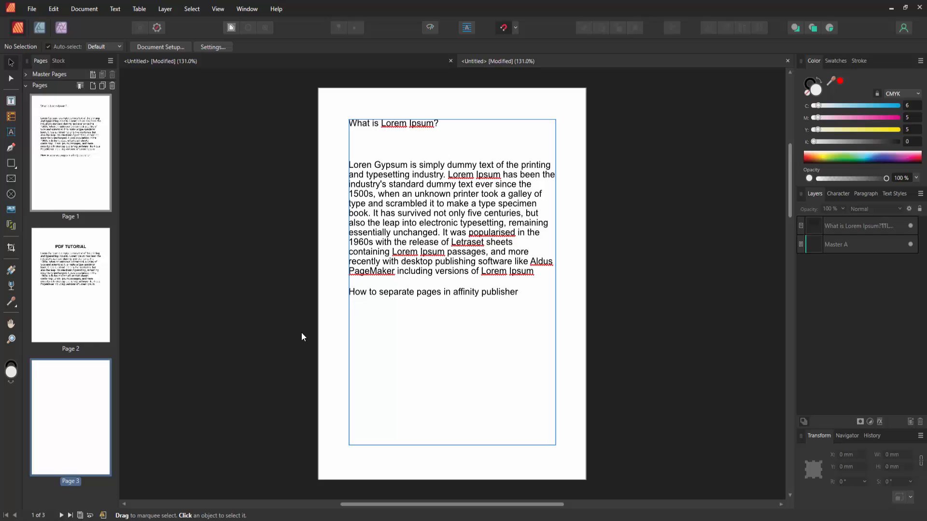